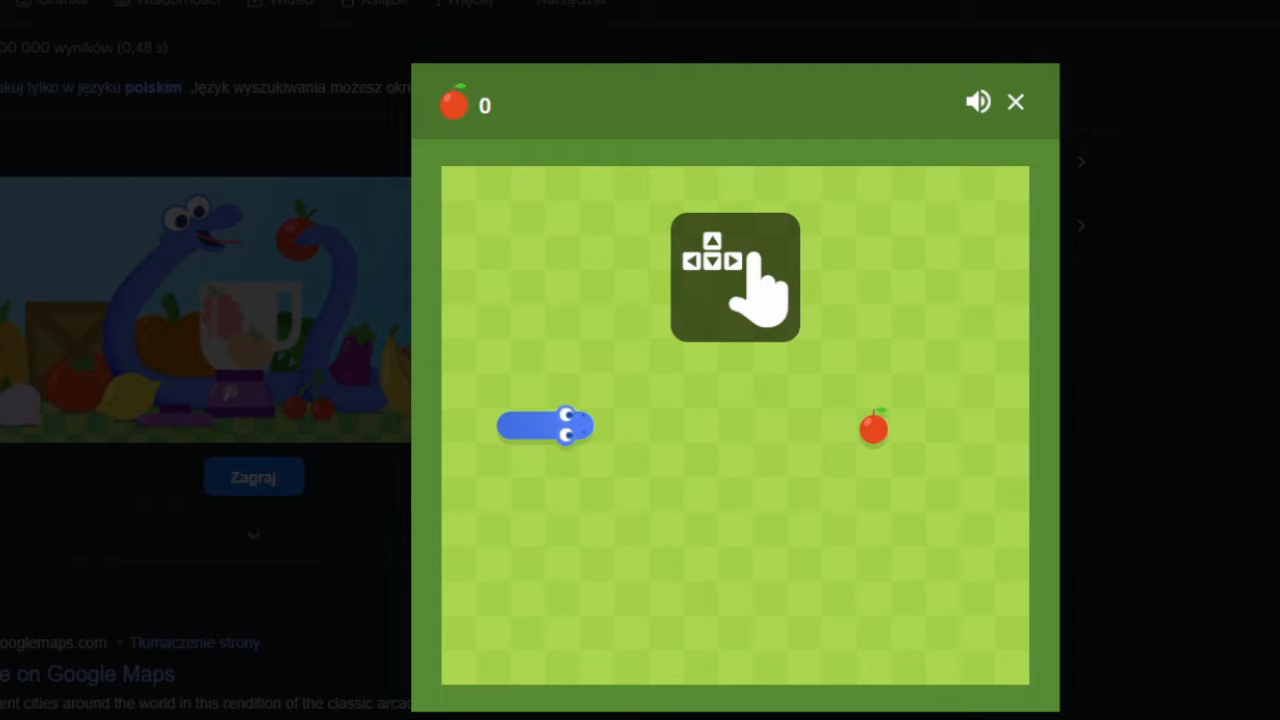
# Close the Snake game window and return to the search results page.
pyautogui.click(1016, 102)
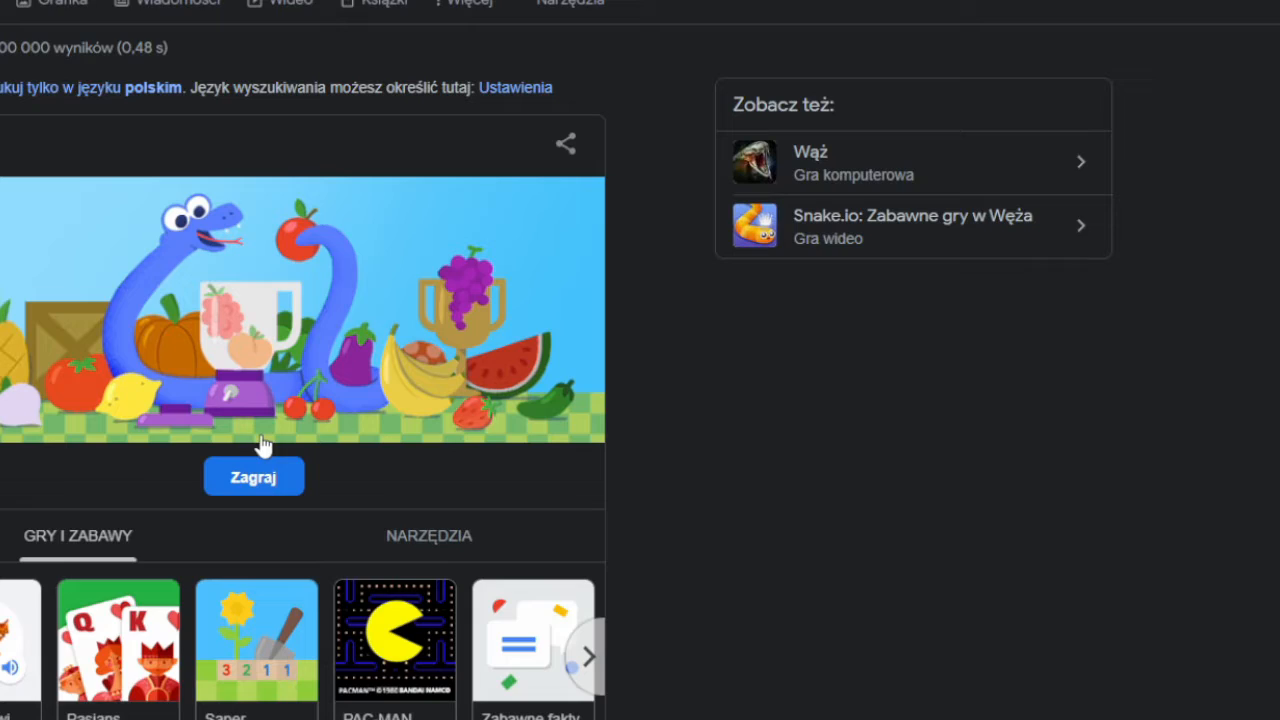
# Start a new round with Zagraj and play until the snake crashes at 30 apples.
pyautogui.click(252, 476)
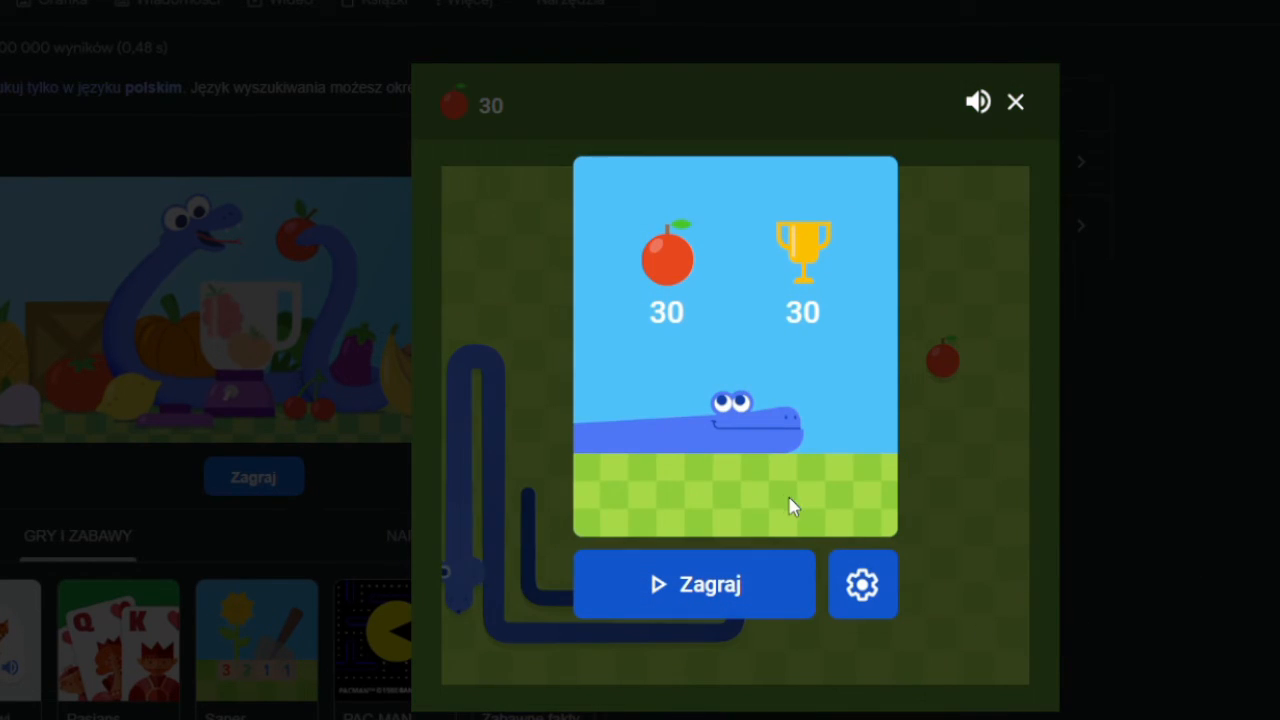
pyautogui.moveTo(1072, 648)
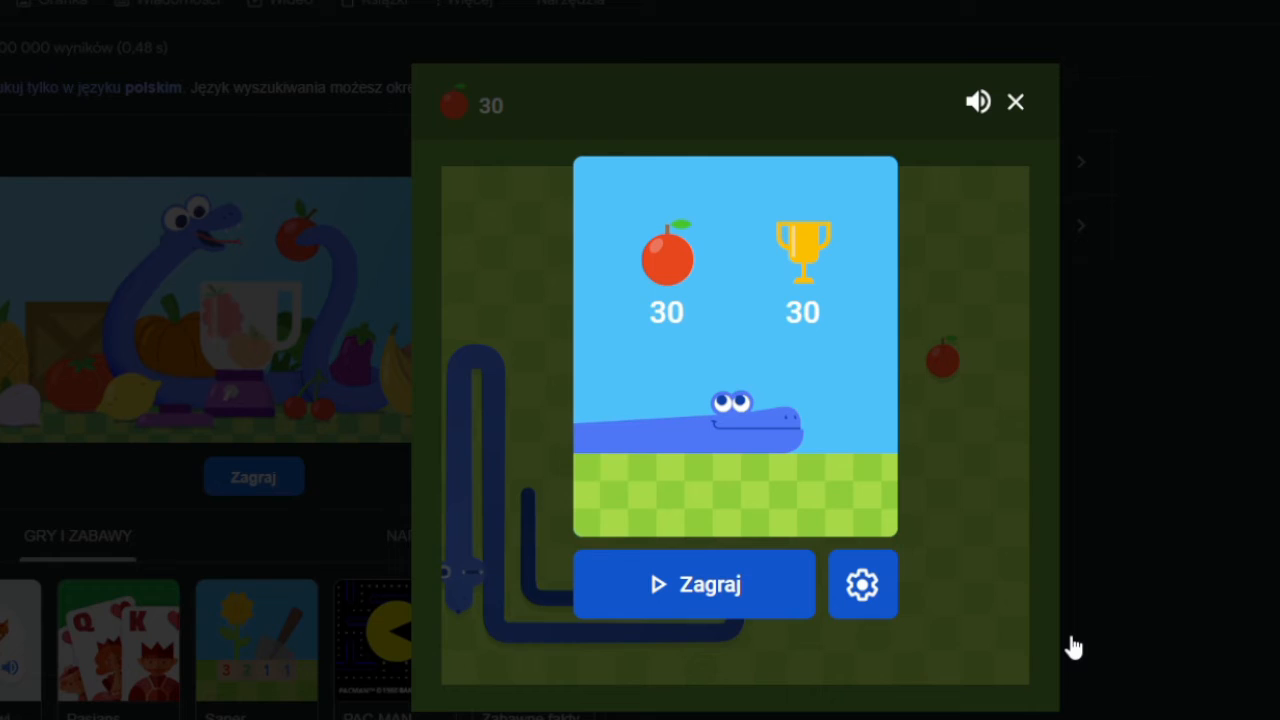